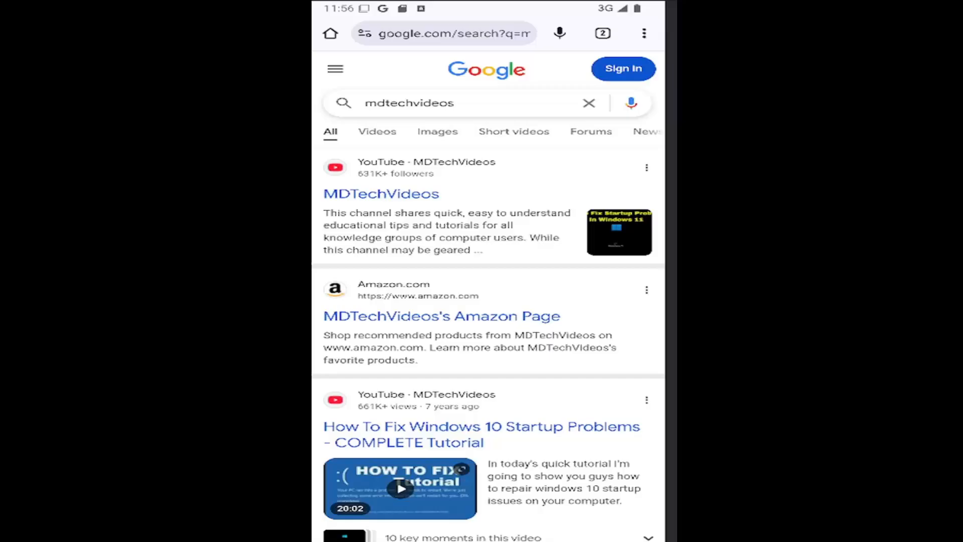
{"action": "mouse_move", "coordinate": [432, 181]}
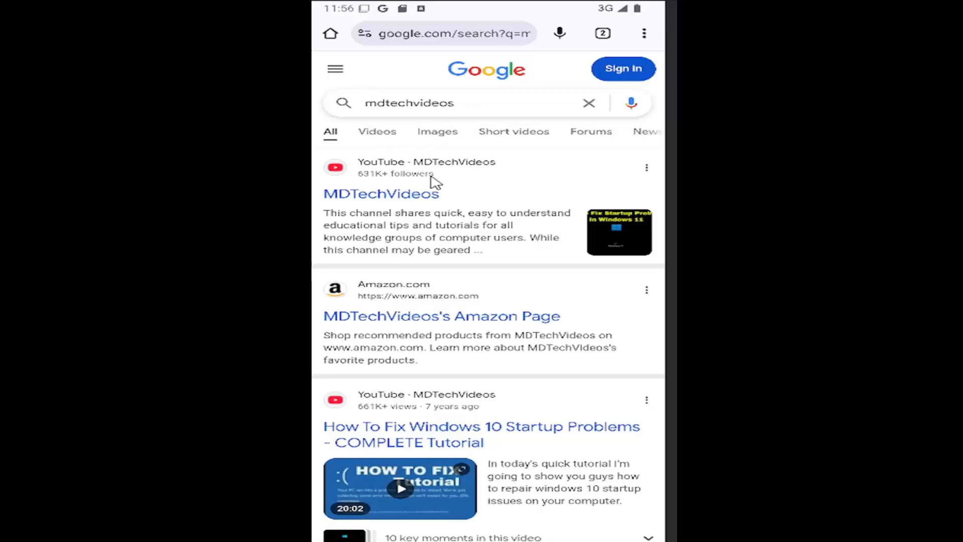
{"action": "mouse_move", "coordinate": [438, 186]}
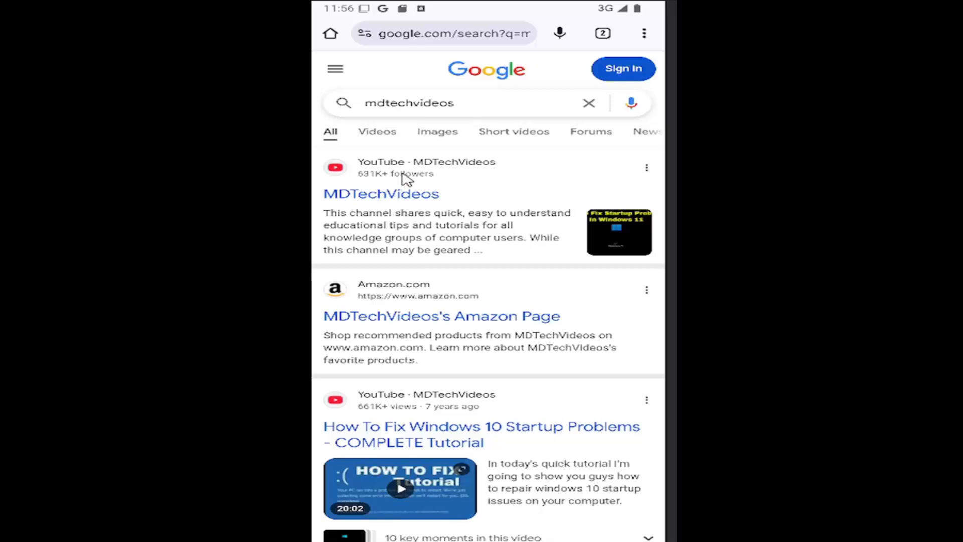
{"action": "mouse_move", "coordinate": [646, 36]}
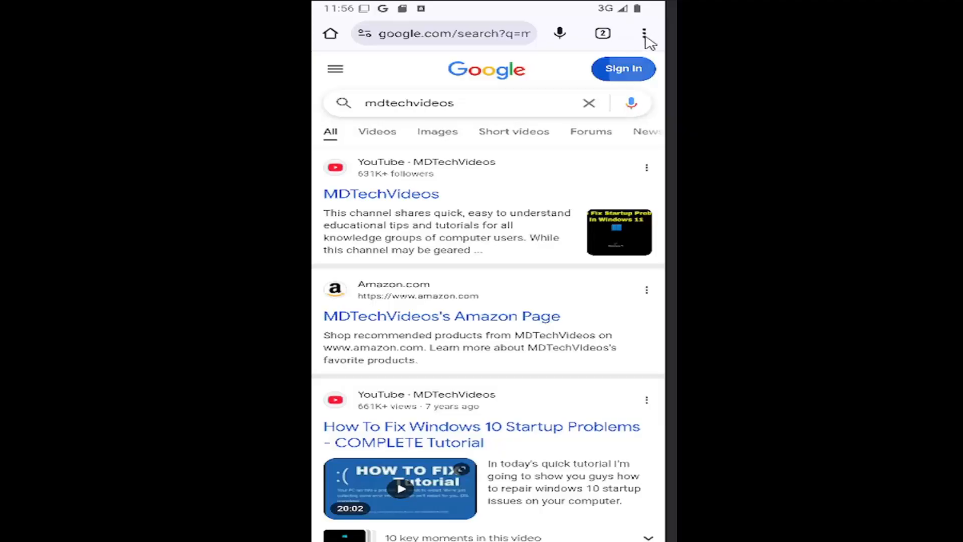
Step: Reach Site settings via the menu's Settings and scroll to Desktop site, showing Off
{"action": "left_click", "coordinate": [644, 33]}
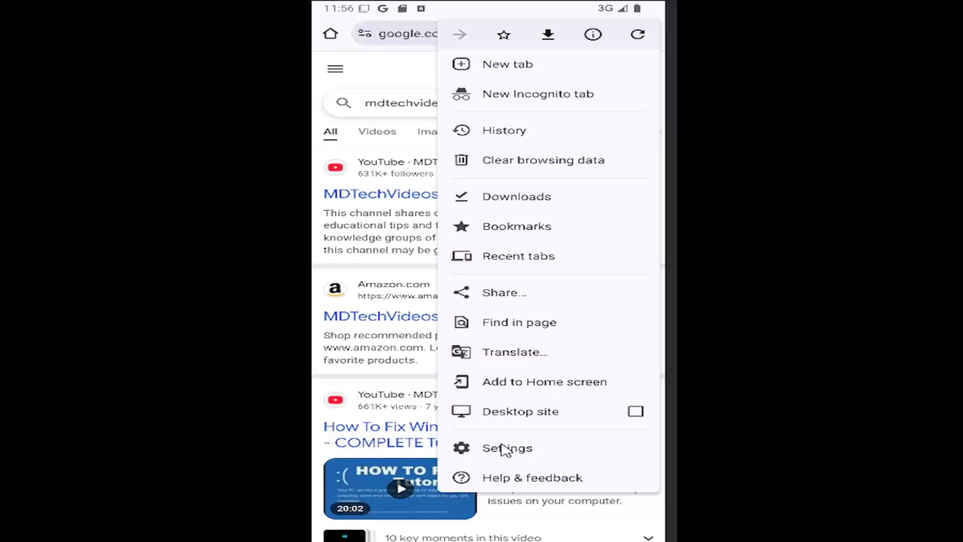
{"action": "left_click", "coordinate": [507, 448]}
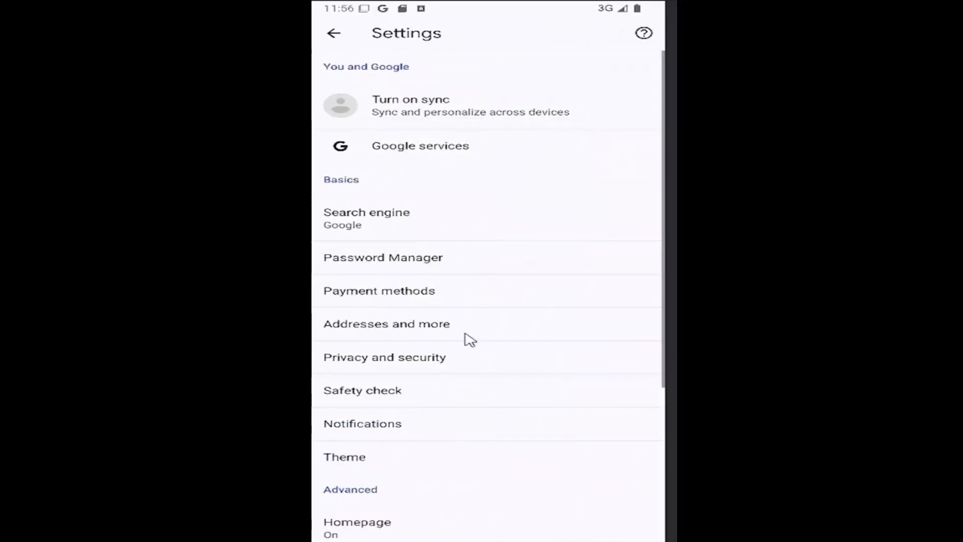
{"action": "scroll", "scroll_direction": "down", "scroll_amount": 3}
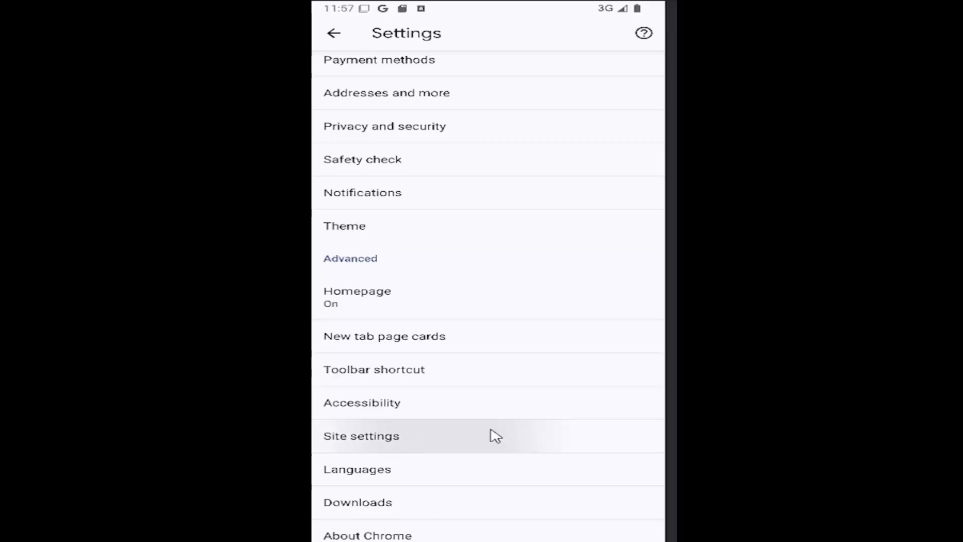
{"action": "left_click", "coordinate": [362, 435]}
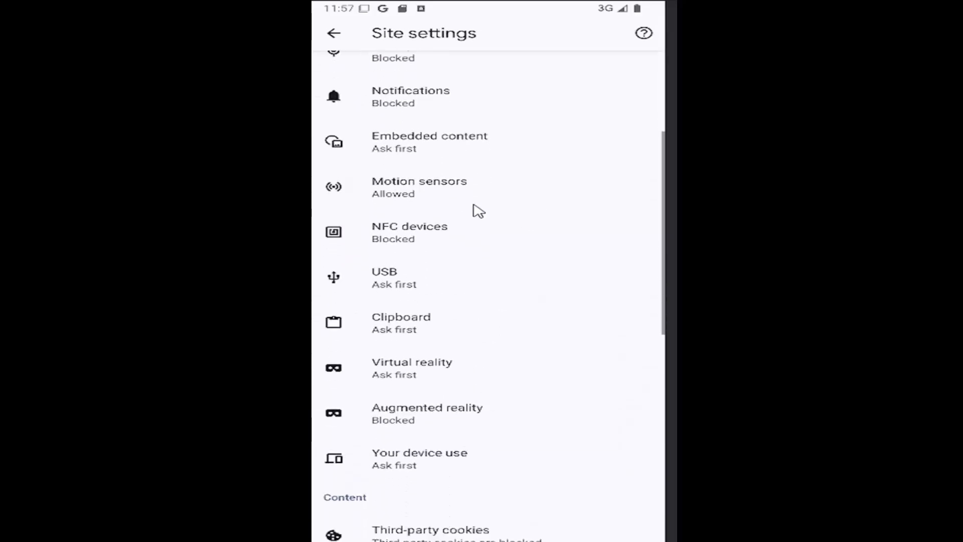
{"action": "scroll", "scroll_direction": "down", "scroll_amount": 3}
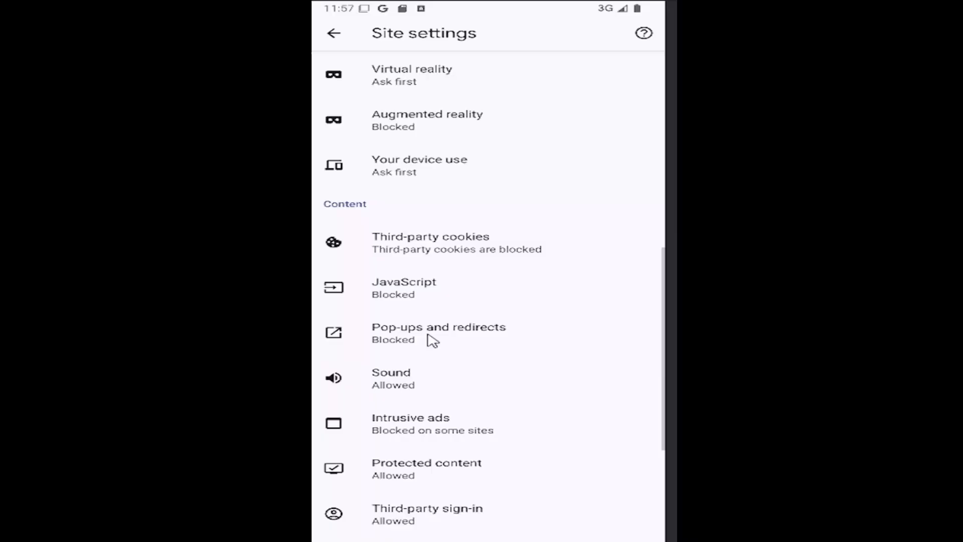
{"action": "scroll", "scroll_direction": "down", "scroll_amount": 3}
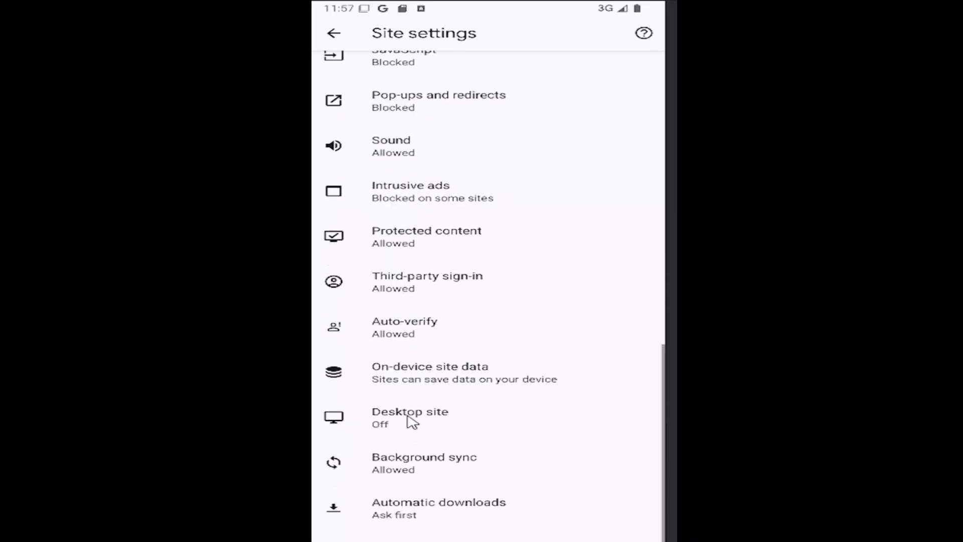
Step: Switch Desktop site on and cancel out of Add site exception
{"action": "left_click", "coordinate": [409, 418]}
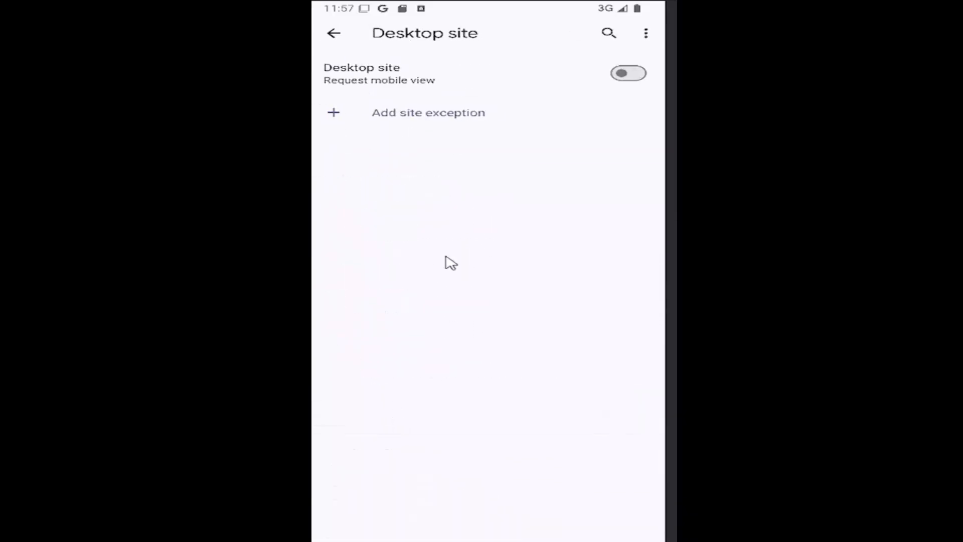
{"action": "left_click", "coordinate": [627, 72]}
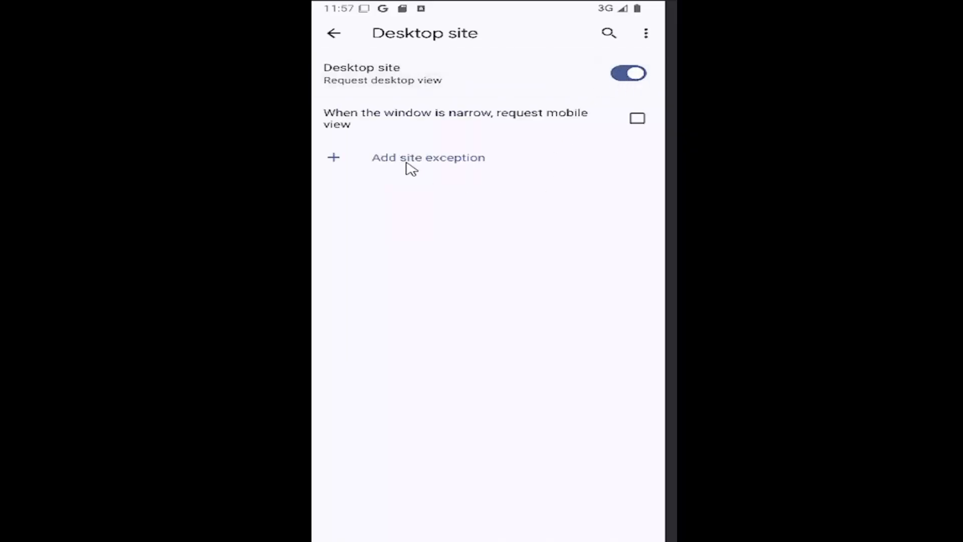
{"action": "mouse_move", "coordinate": [341, 171]}
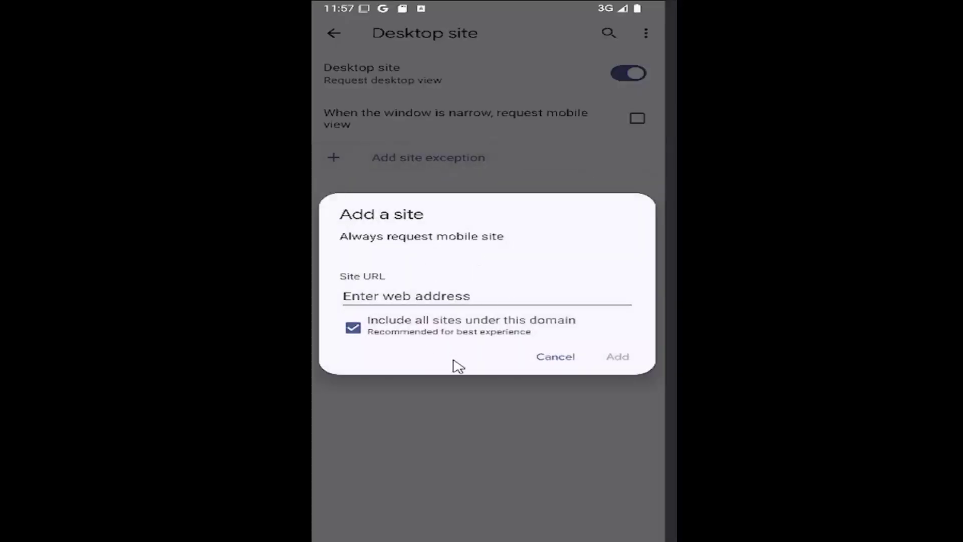
{"action": "left_click", "coordinate": [556, 357]}
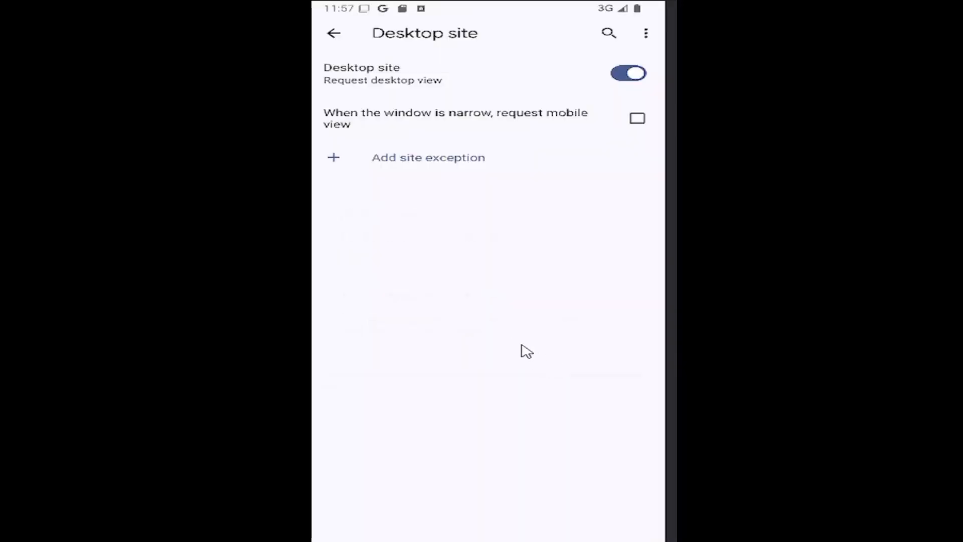
{"action": "mouse_move", "coordinate": [458, 79]}
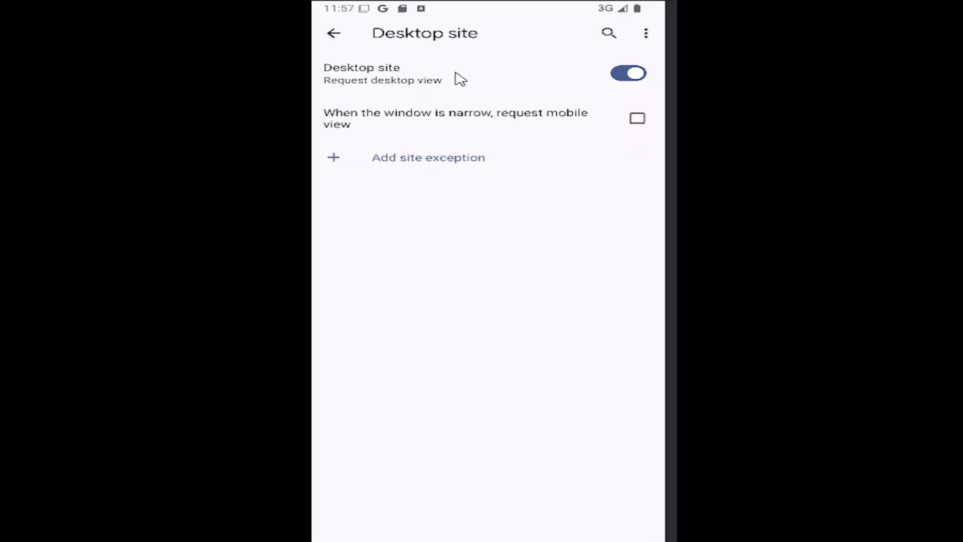
{"action": "mouse_move", "coordinate": [482, 117]}
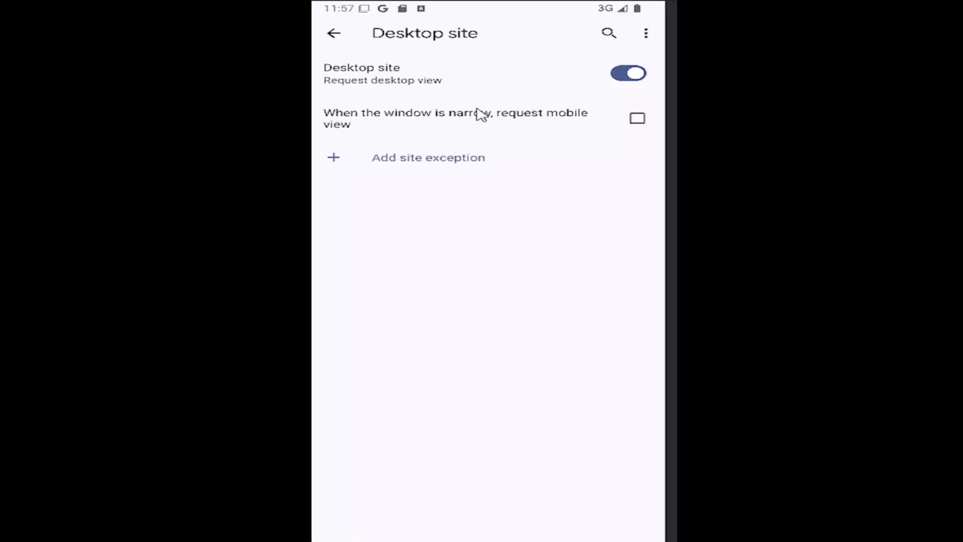
Step: Switch Desktop site off again and go back to the Site settings list
{"action": "left_click", "coordinate": [628, 73]}
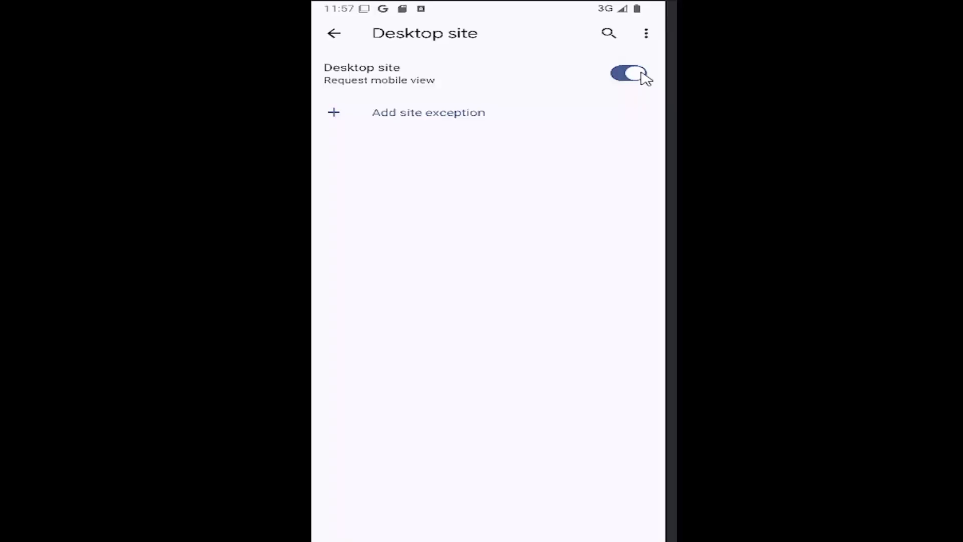
{"action": "left_click", "coordinate": [627, 73]}
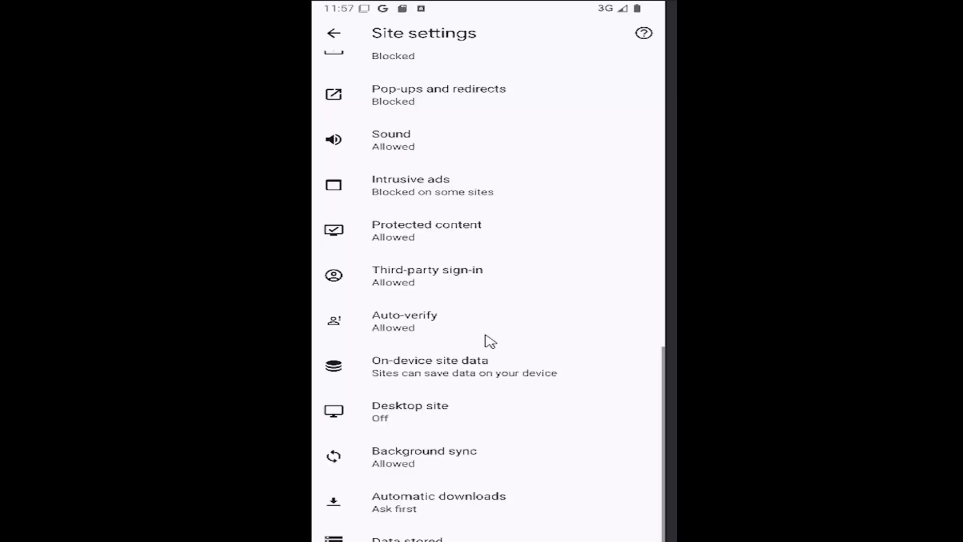
{"action": "mouse_move", "coordinate": [504, 296]}
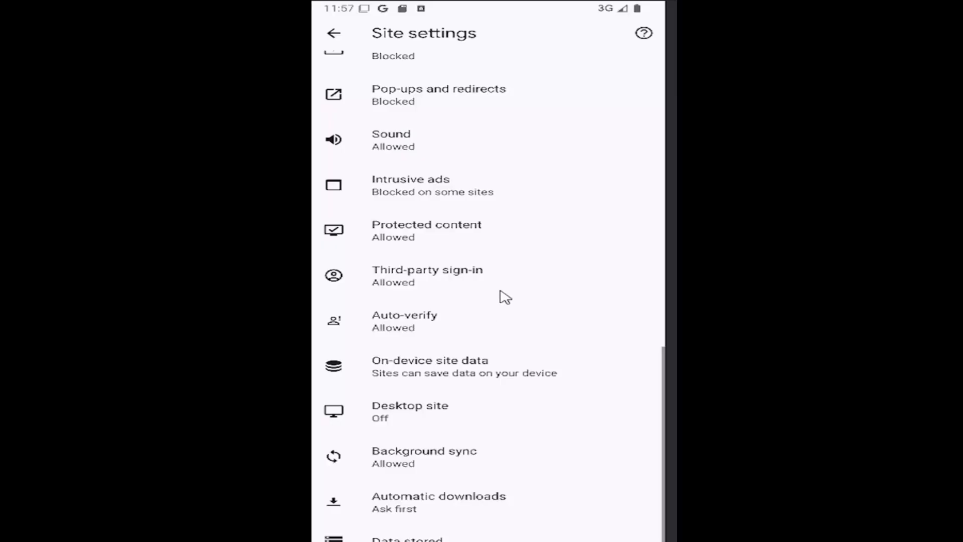
{"action": "mouse_move", "coordinate": [452, 409]}
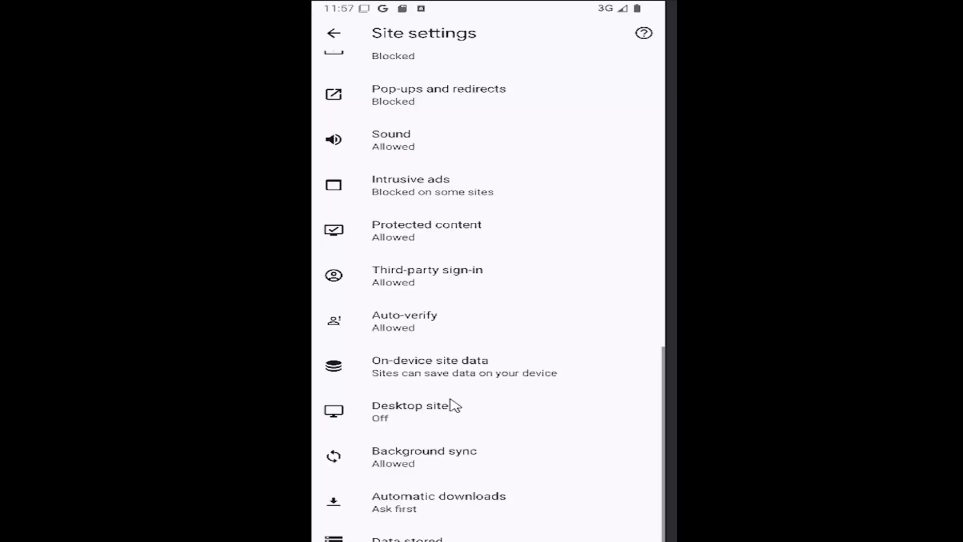
{"action": "mouse_move", "coordinate": [534, 191]}
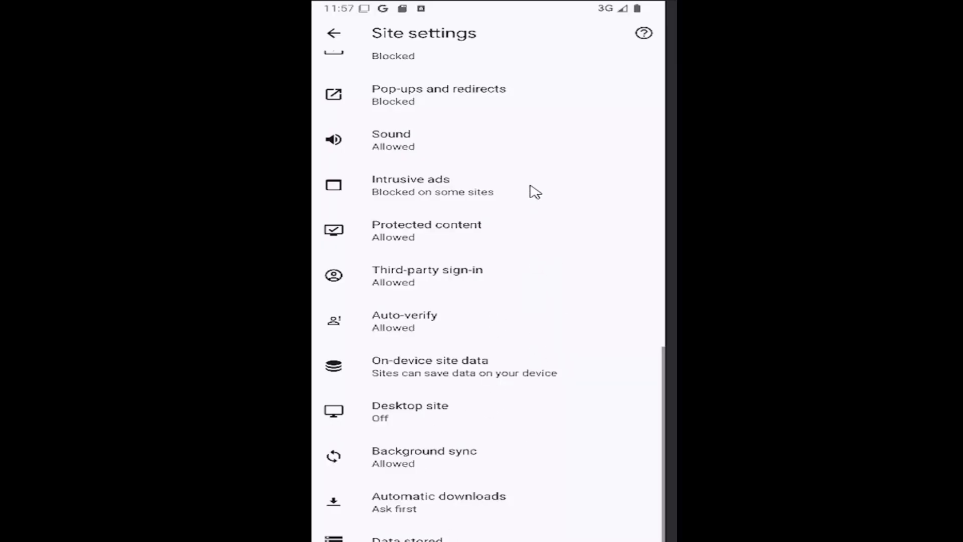